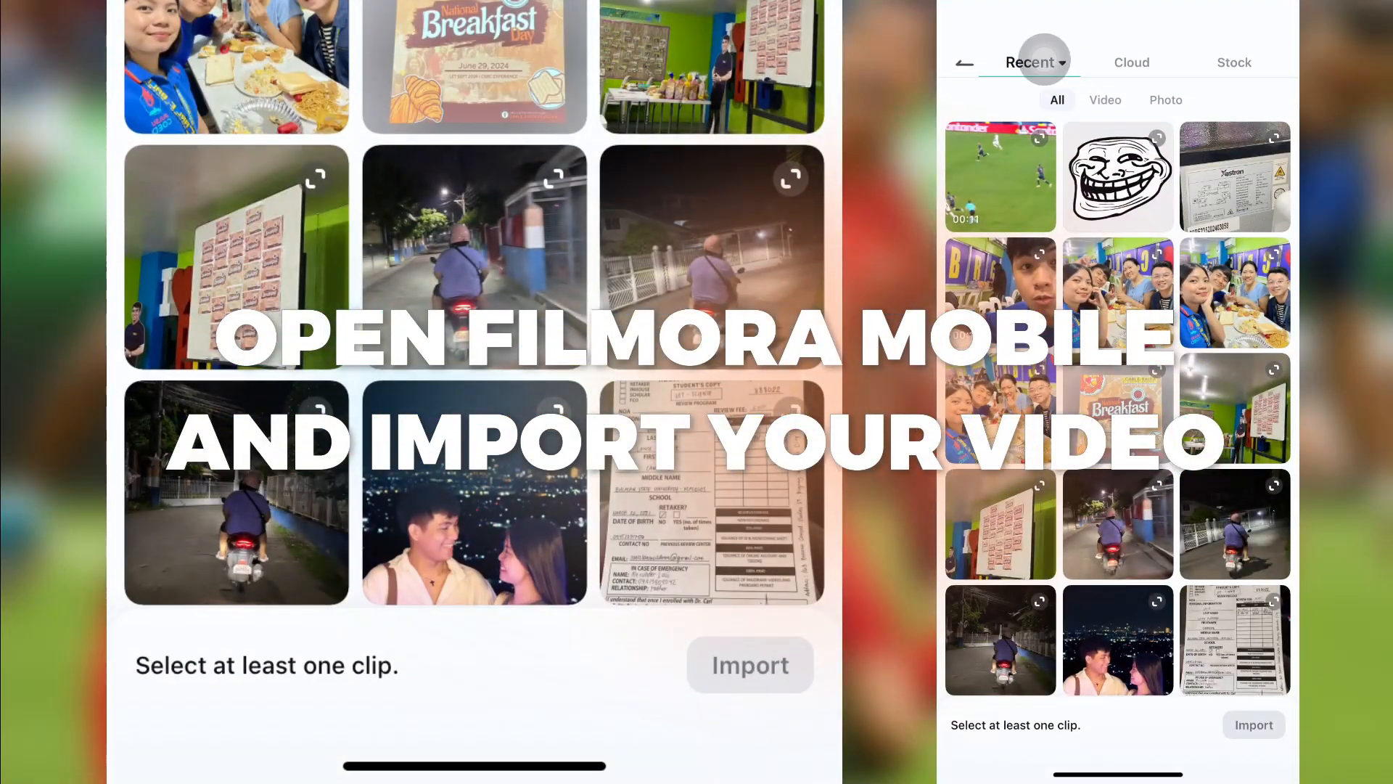
Step: Import the football video from Recent into a new project
left_click(999, 176)
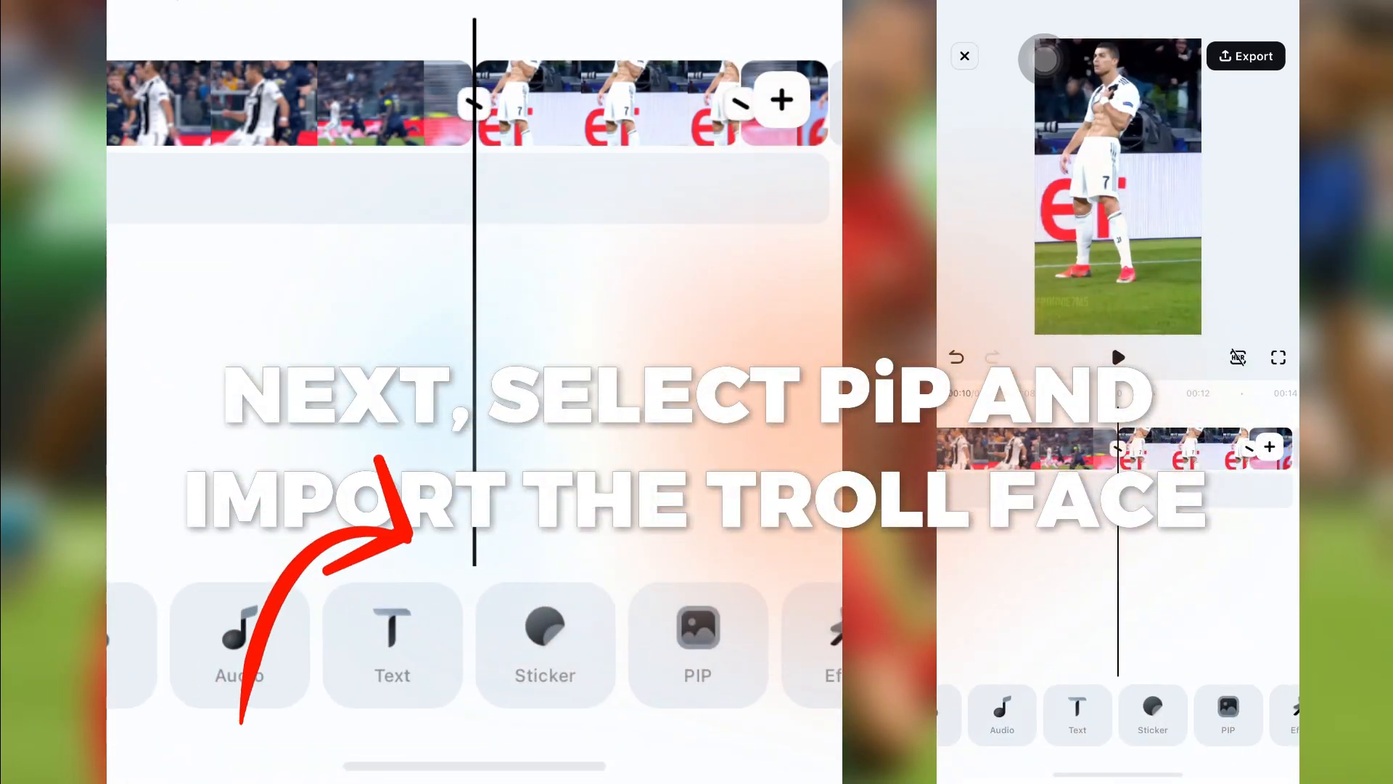
Step: Add the troll face photo as a PIP layer over the player's face
left_click(697, 644)
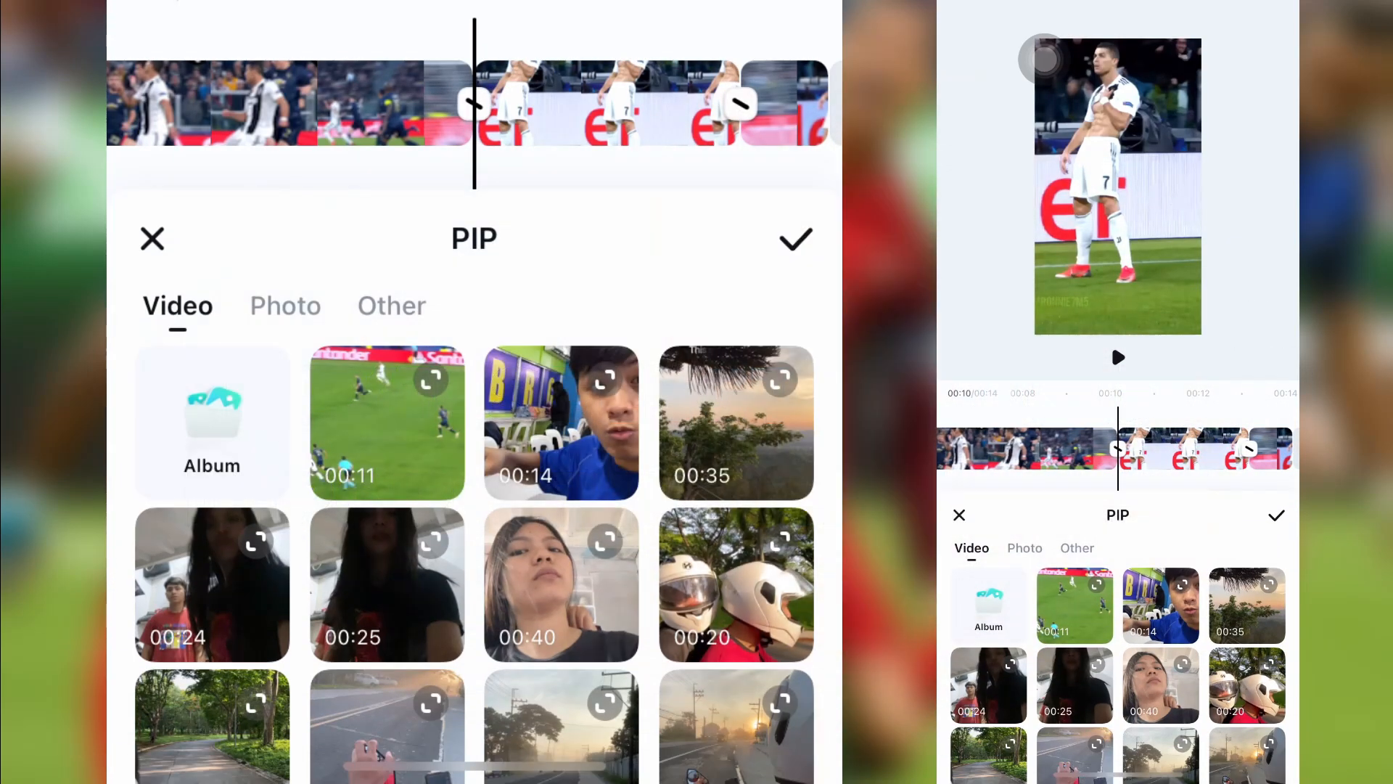
left_click(285, 306)
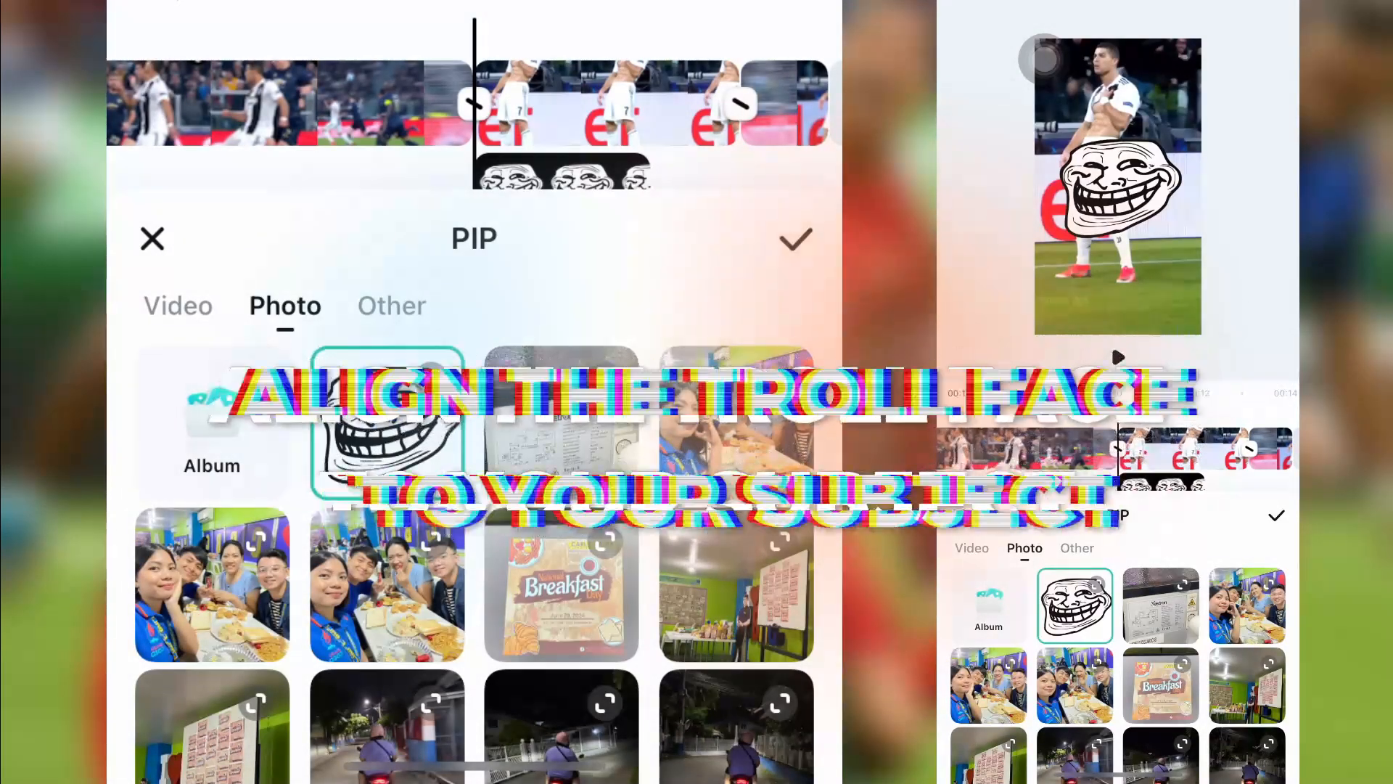
left_click(793, 239)
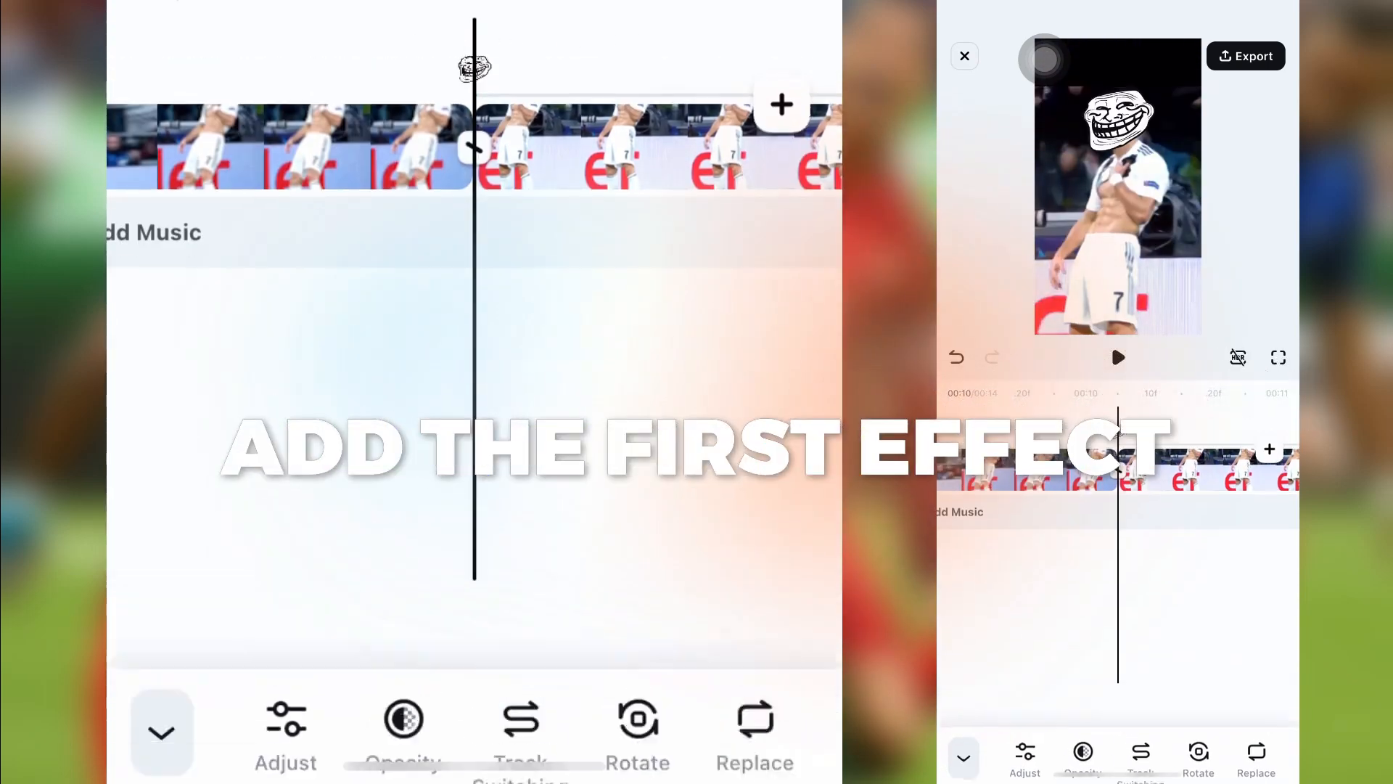
Step: Apply the Elasticity Jitter shake effect, trimmed short over the troll-face section
left_click(161, 731)
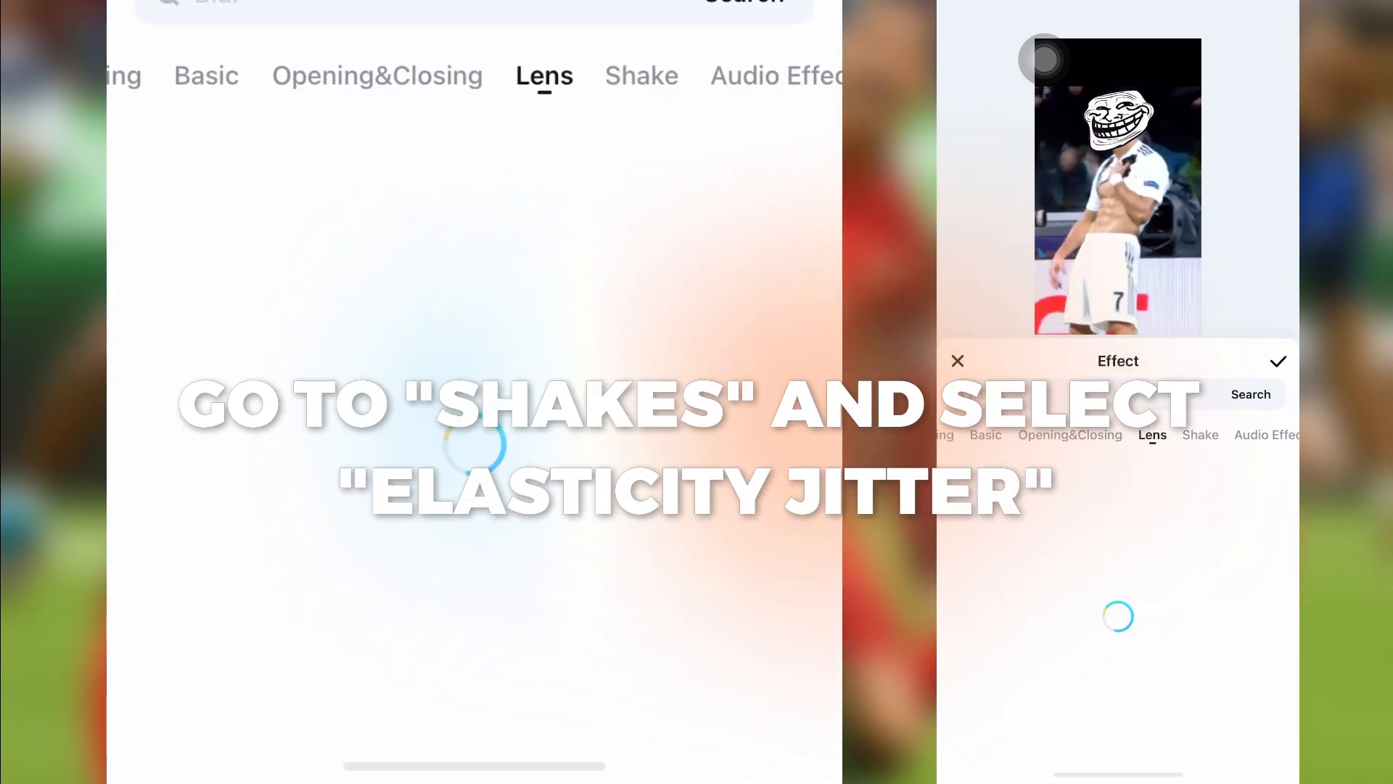
left_click(1141, 434)
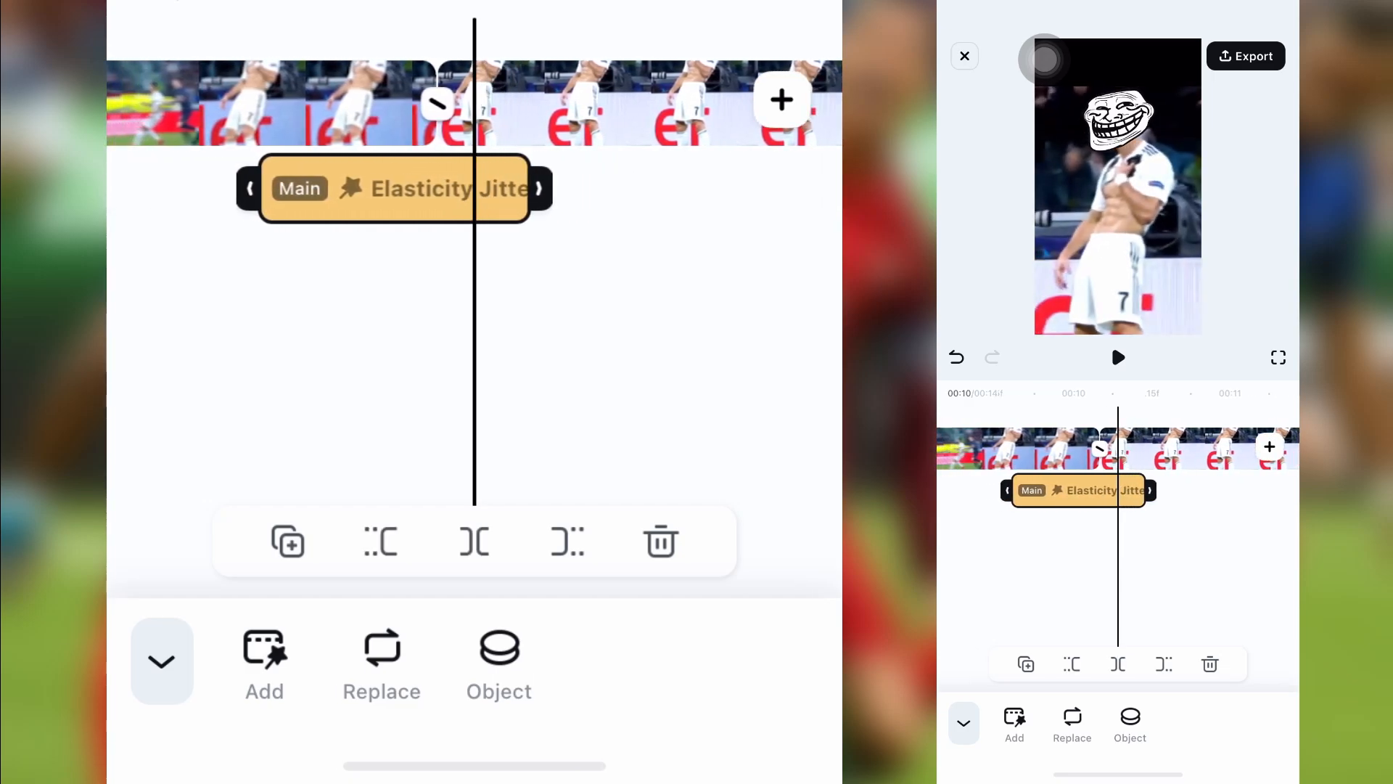
left_click(1117, 357)
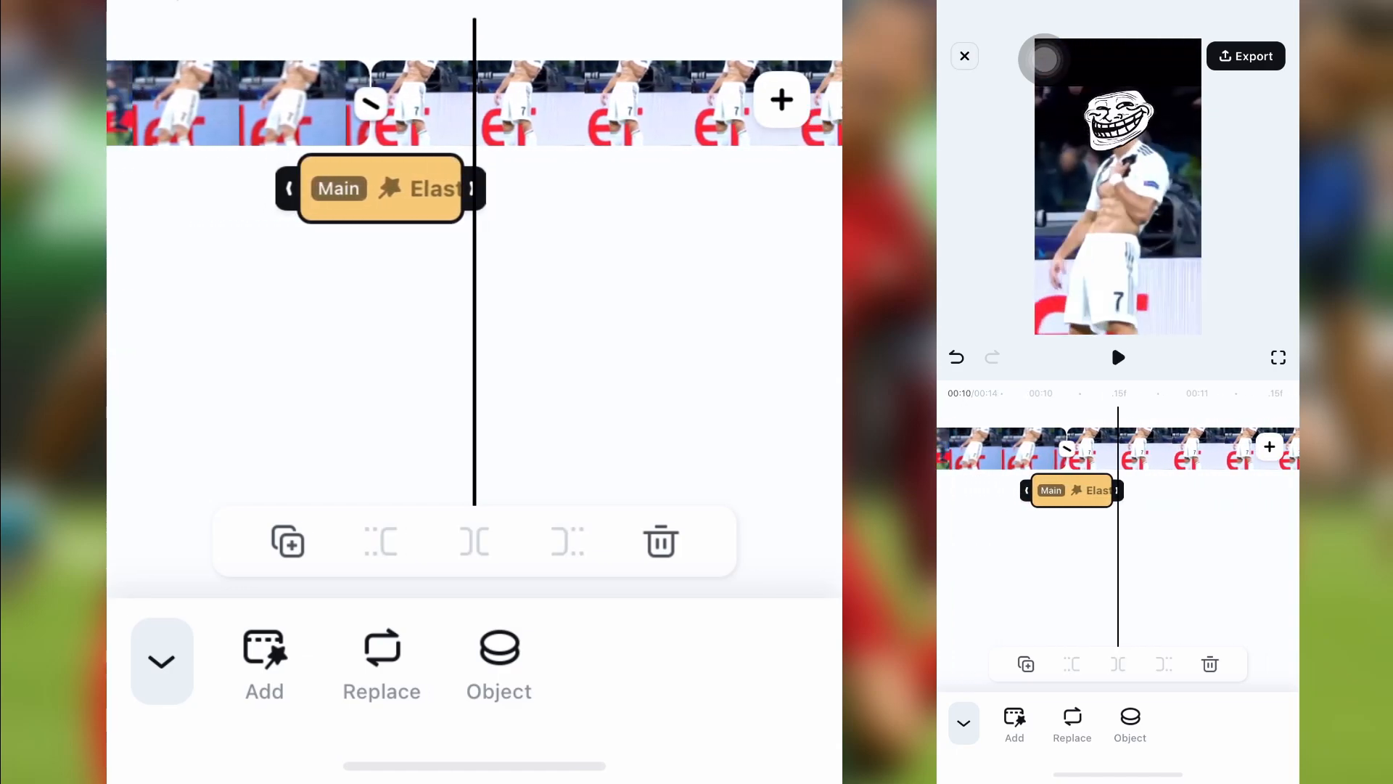
left_click(1117, 357)
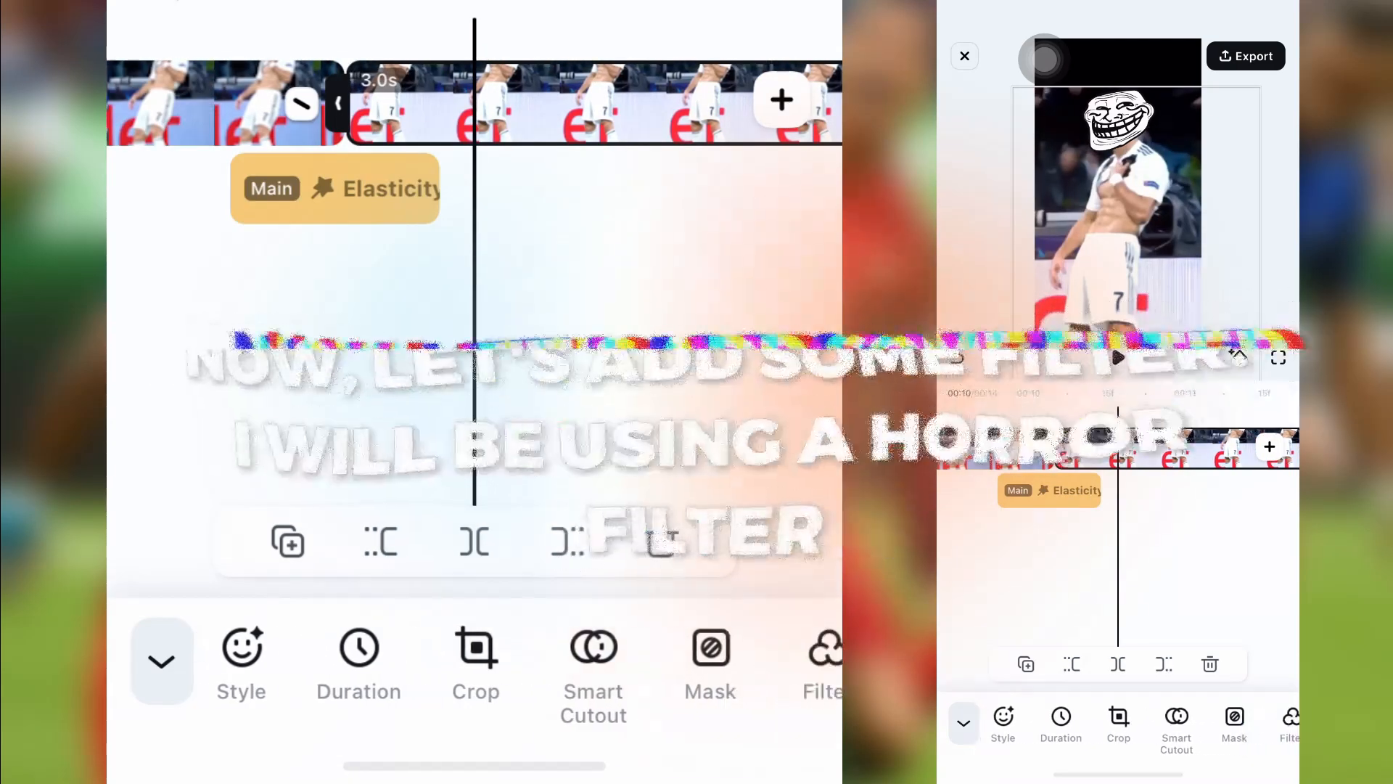
Step: Tint the 3-second troll-face section with a Horror filter and move on to music
left_click(820, 662)
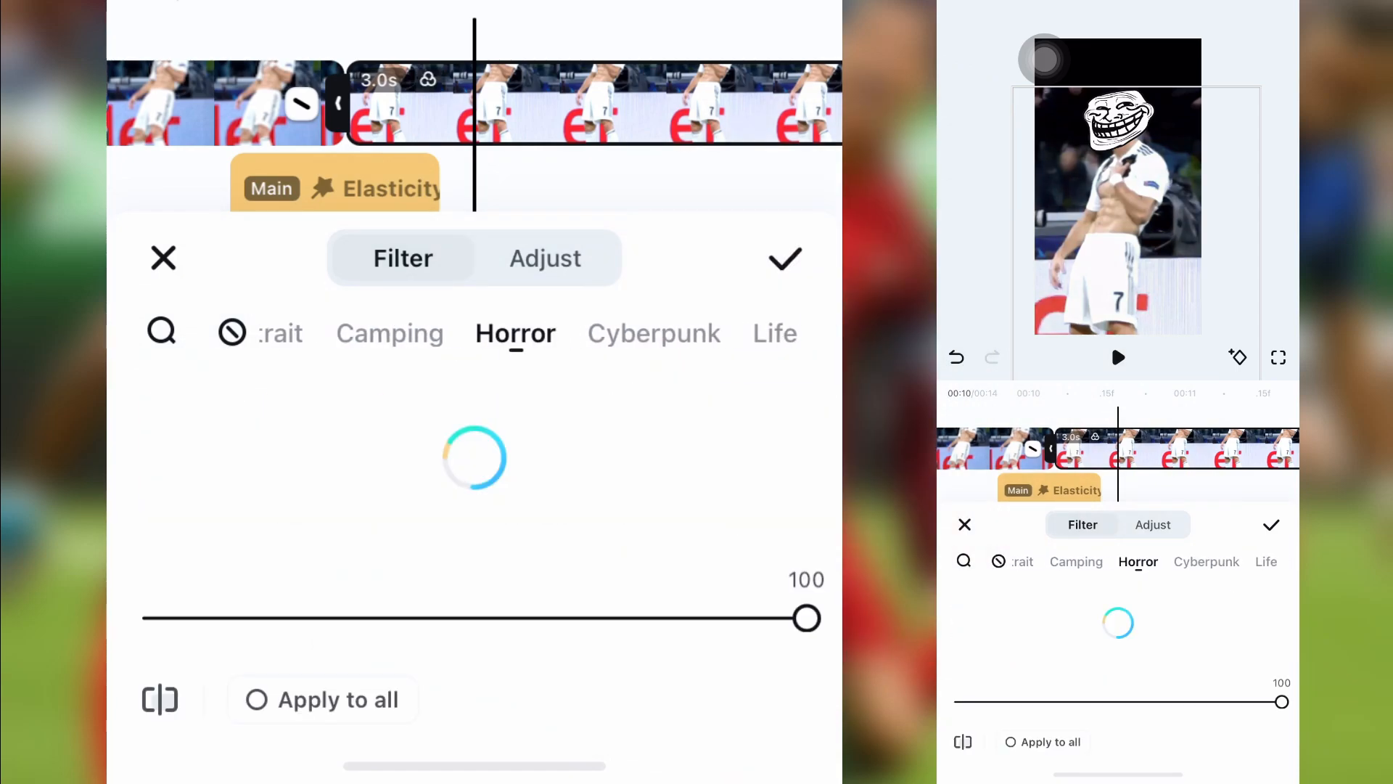
left_click(778, 444)
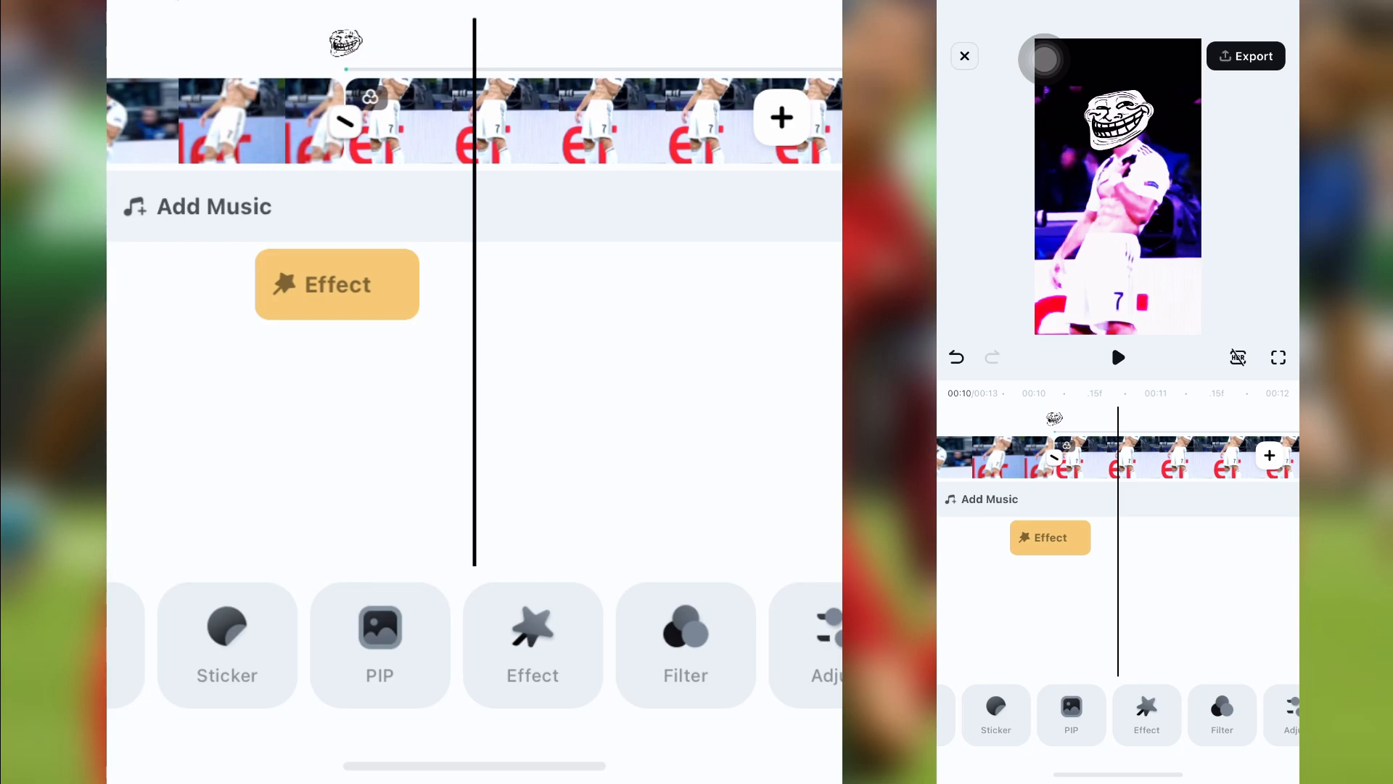
left_click(1252, 56)
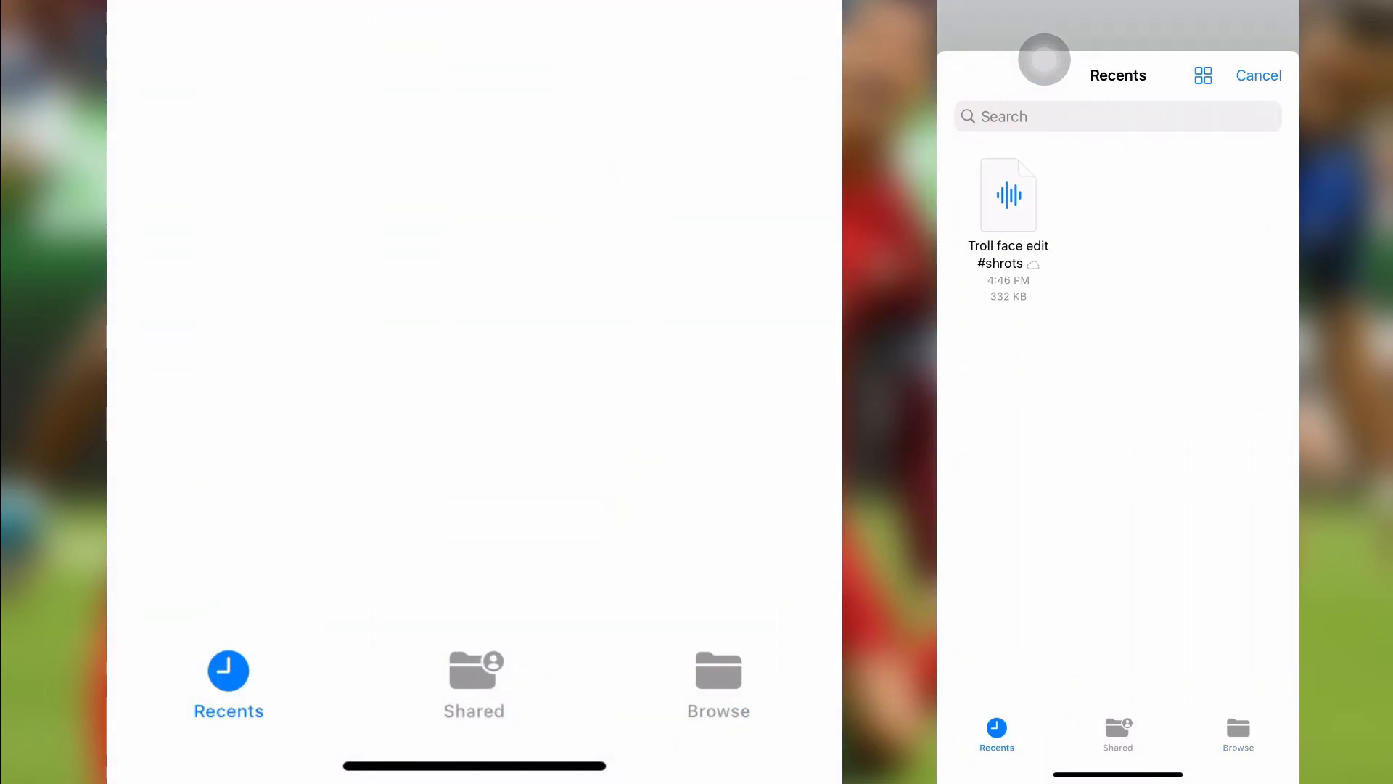
Step: Import 'Troll face edit #shrots' from Recents onto the audio track
left_click(1007, 196)
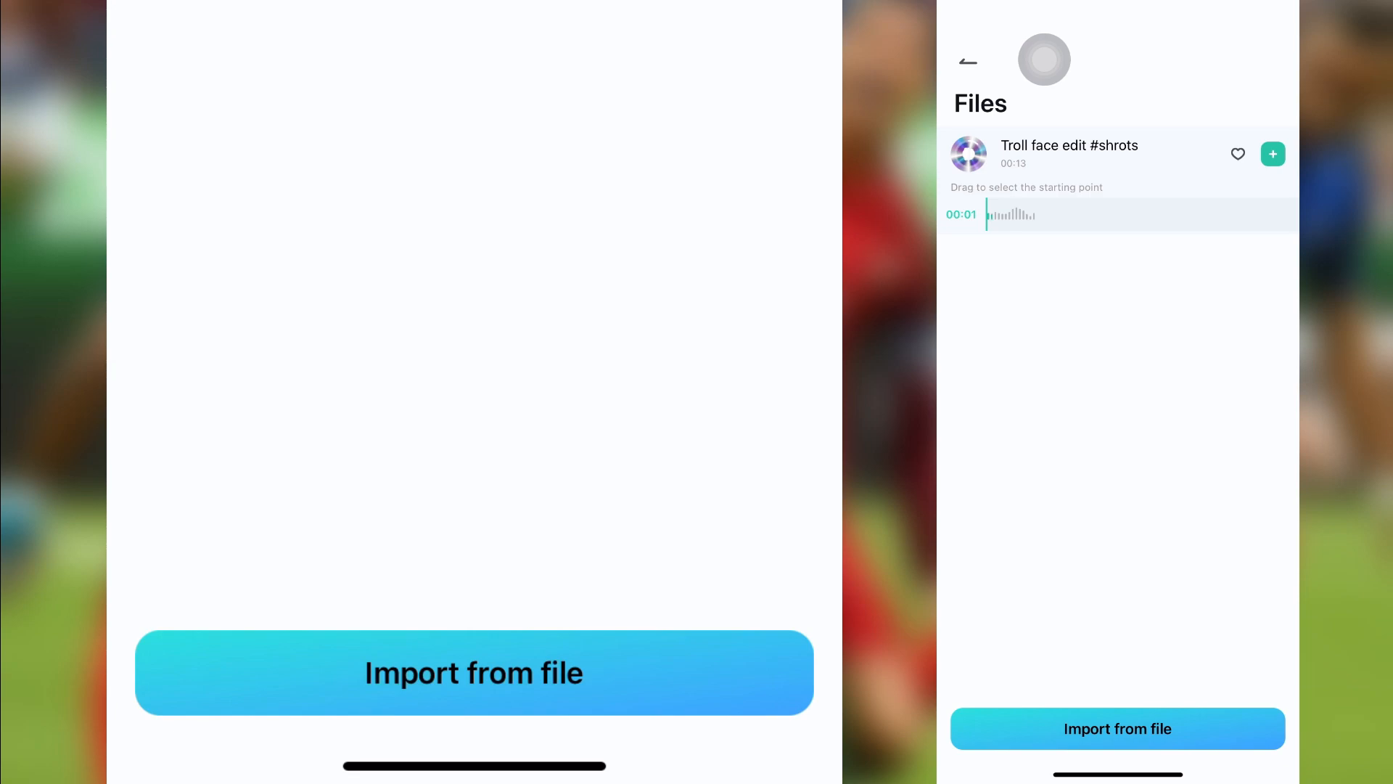
left_click(1117, 728)
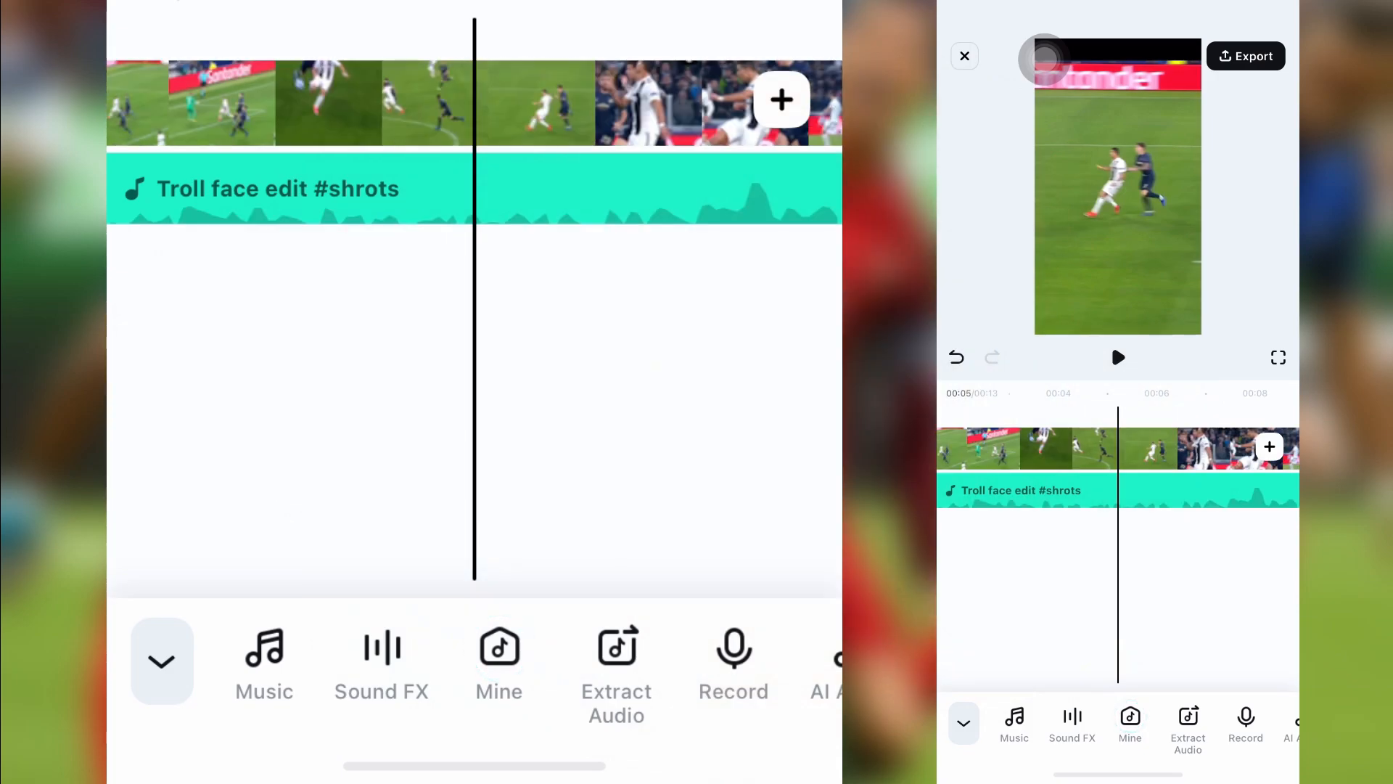
Step: Drag the music track so it starts together with the football clip
left_click(1117, 357)
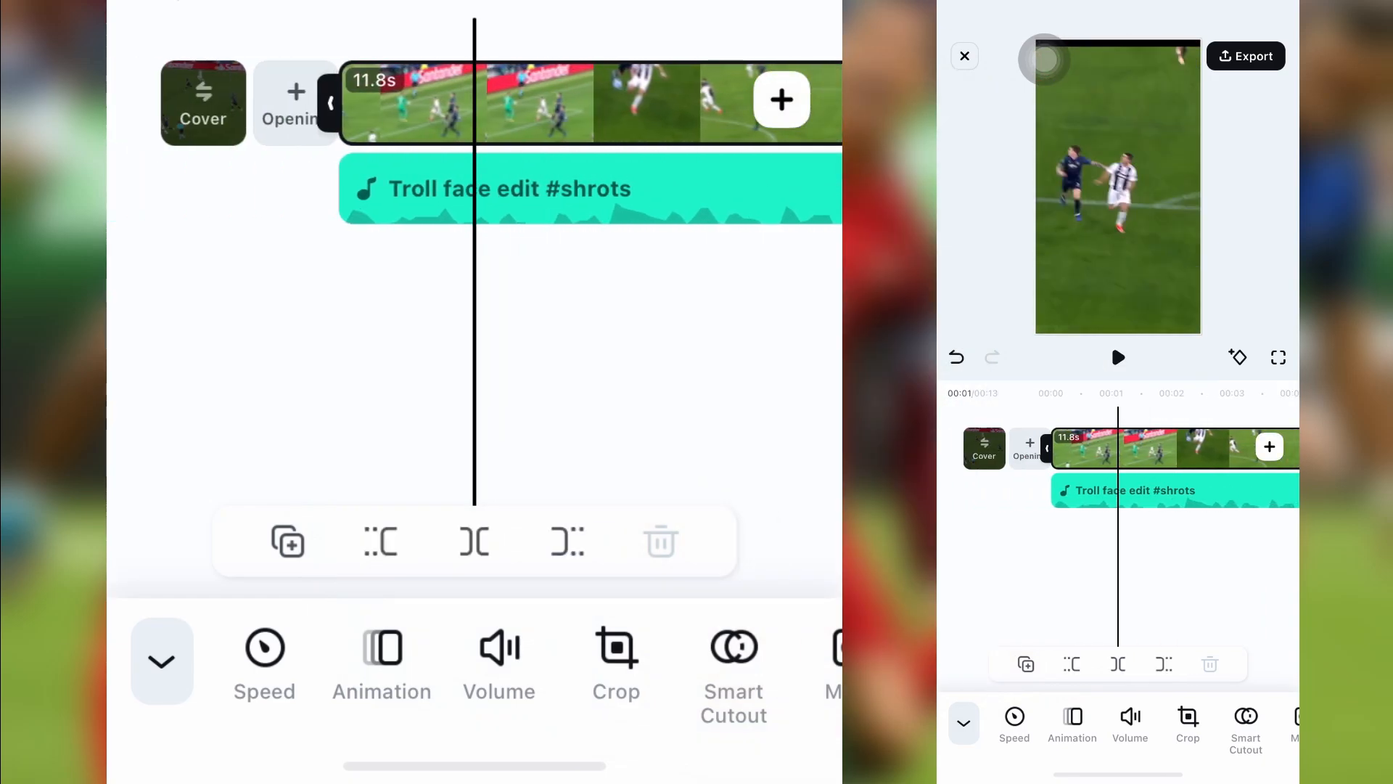
left_click(1117, 357)
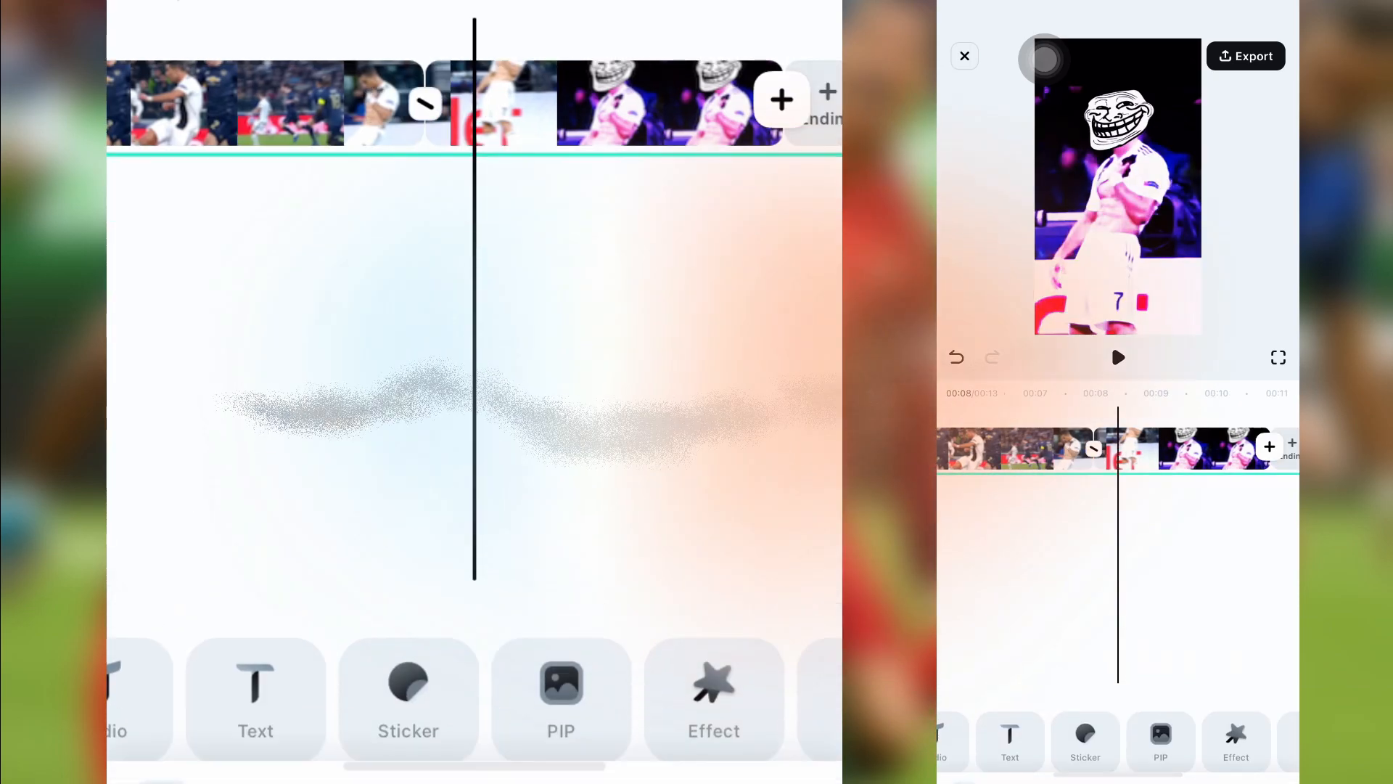
Step: Apply the UpDown01 shake effect and stretch it across the troll-face section
left_click(712, 698)
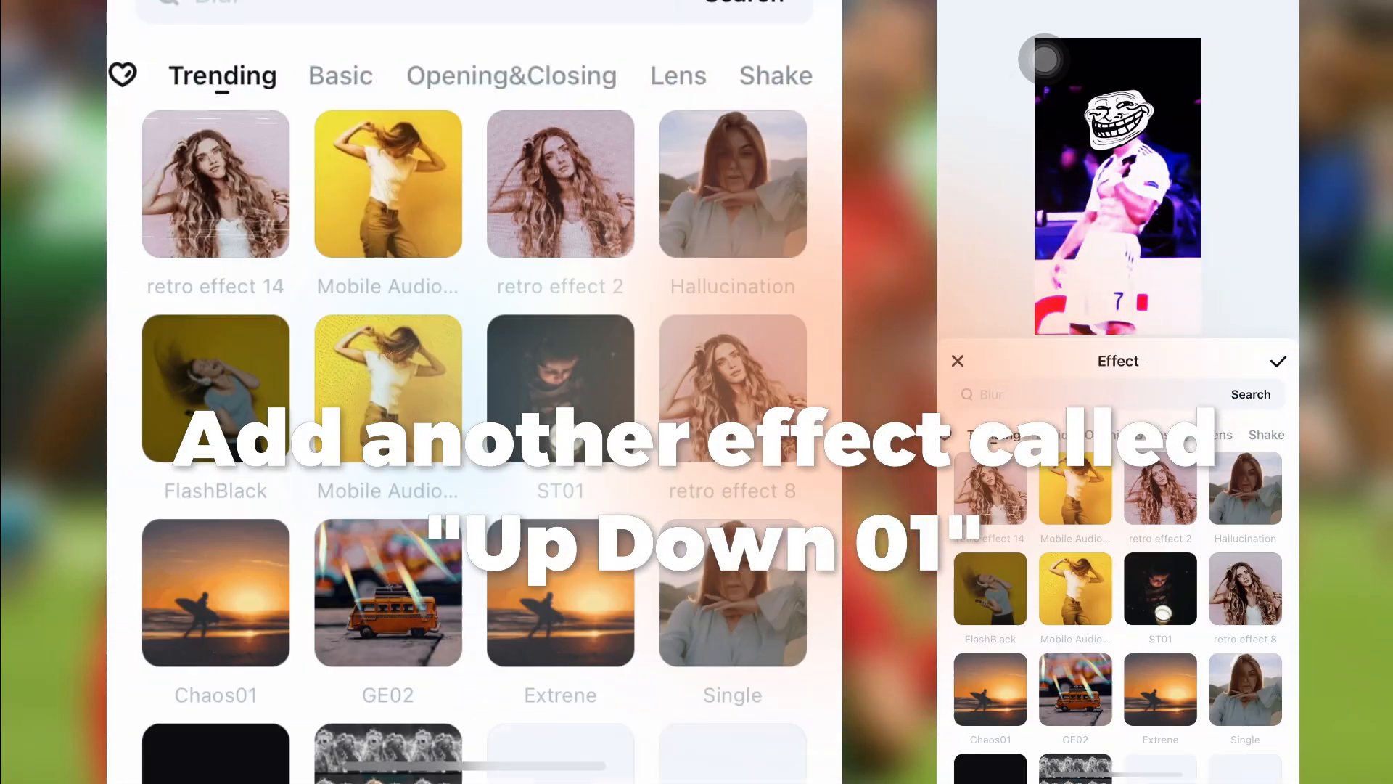
left_click(773, 75)
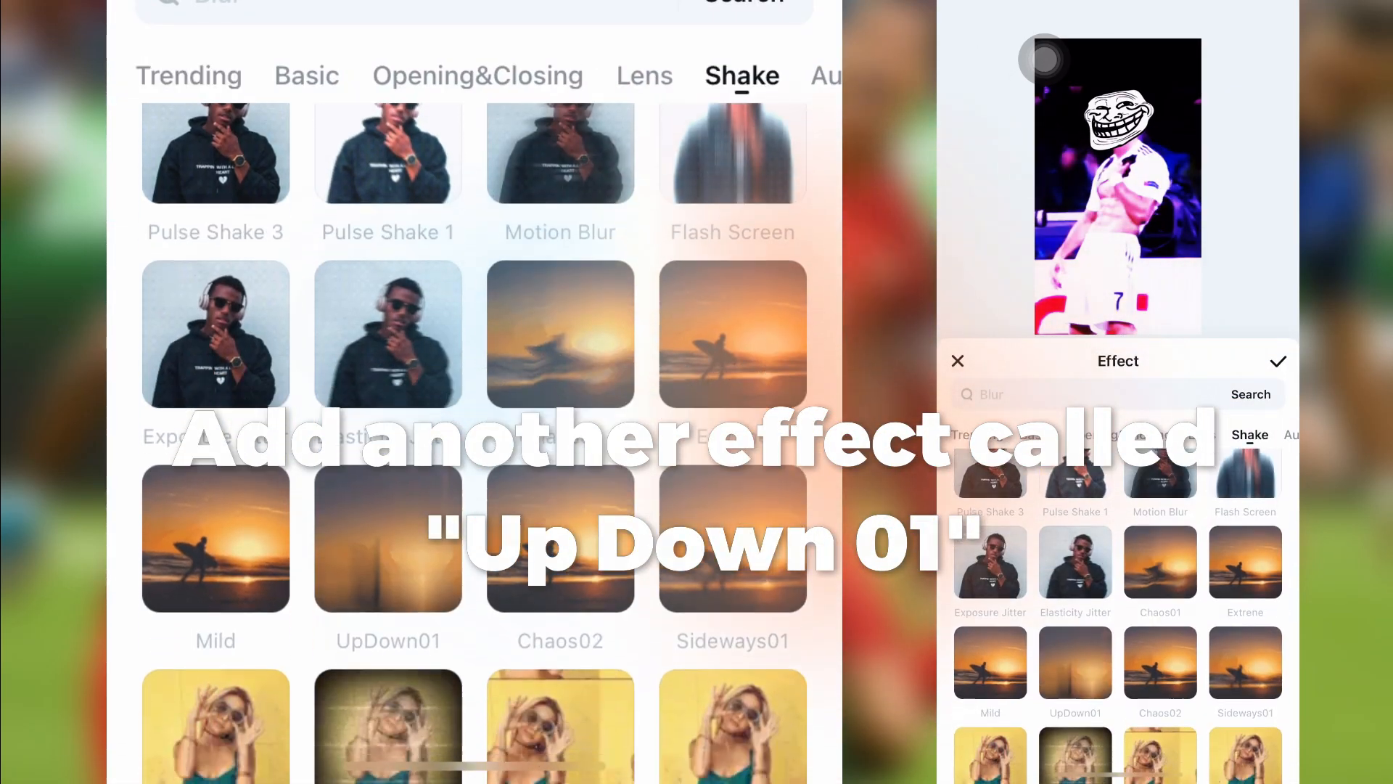
left_click(388, 512)
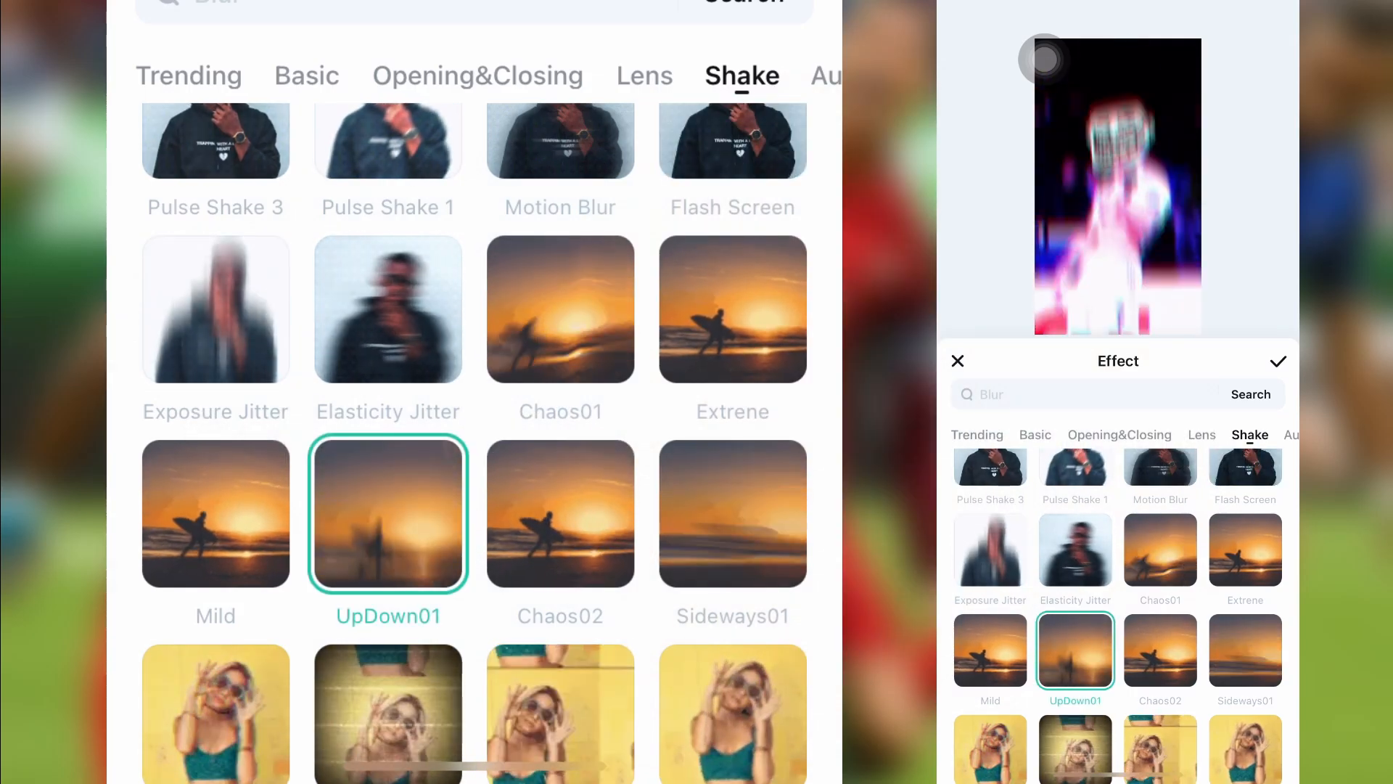
type("snow")
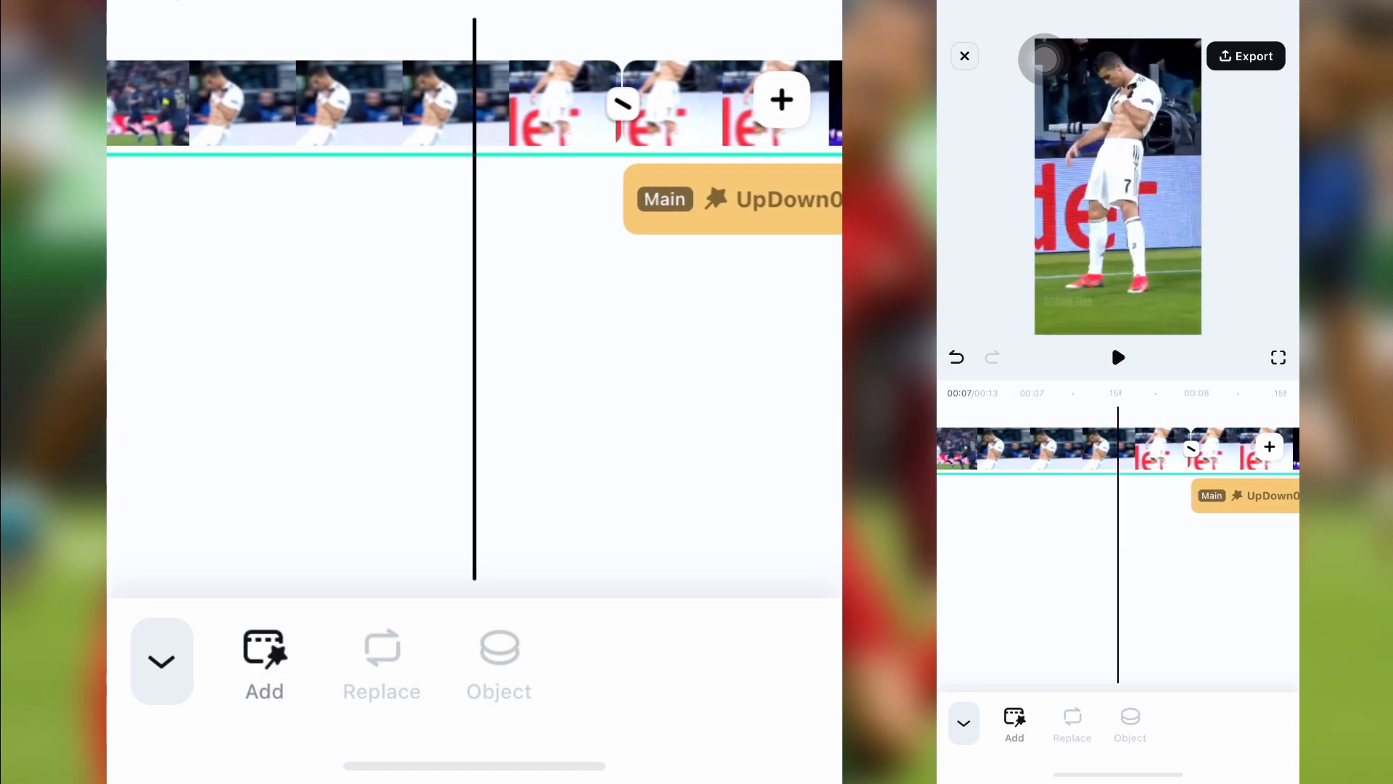
left_click(1117, 357)
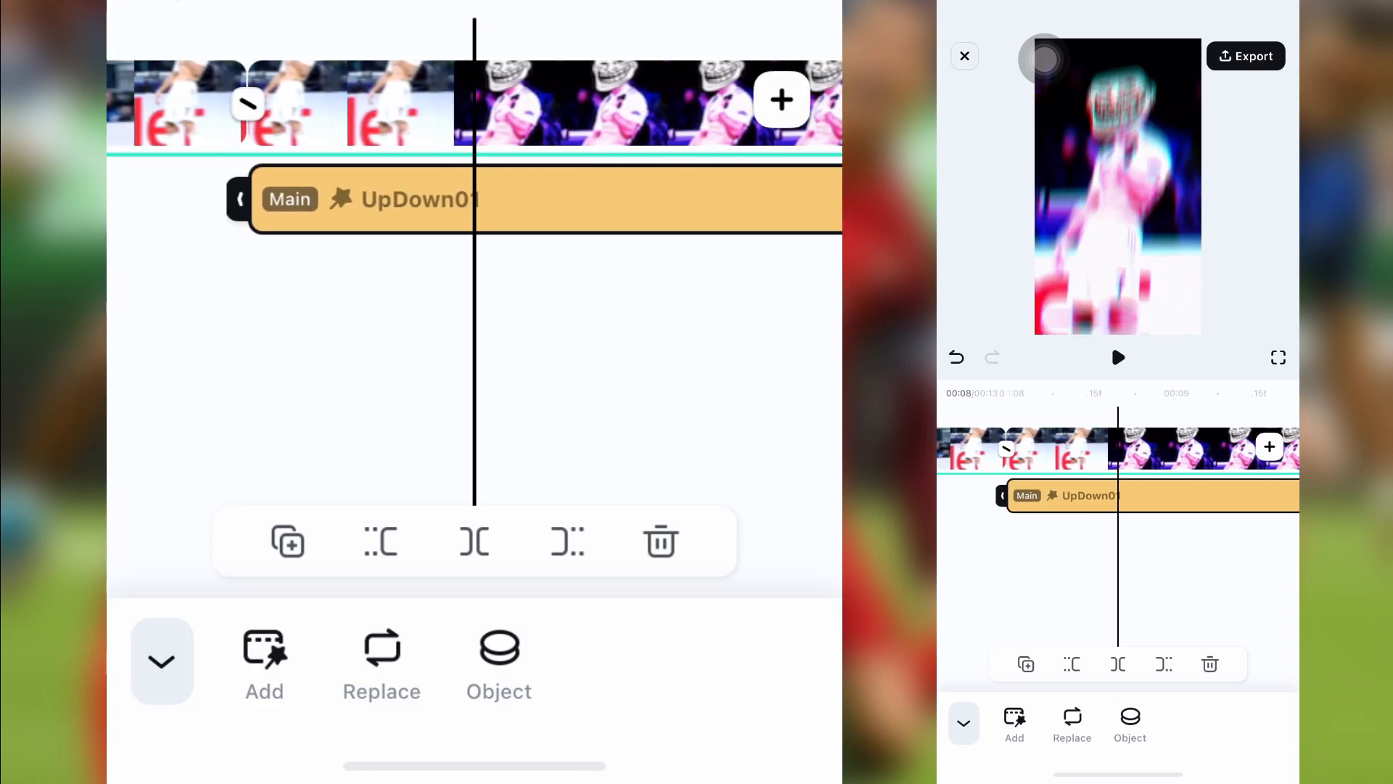
left_click(1117, 357)
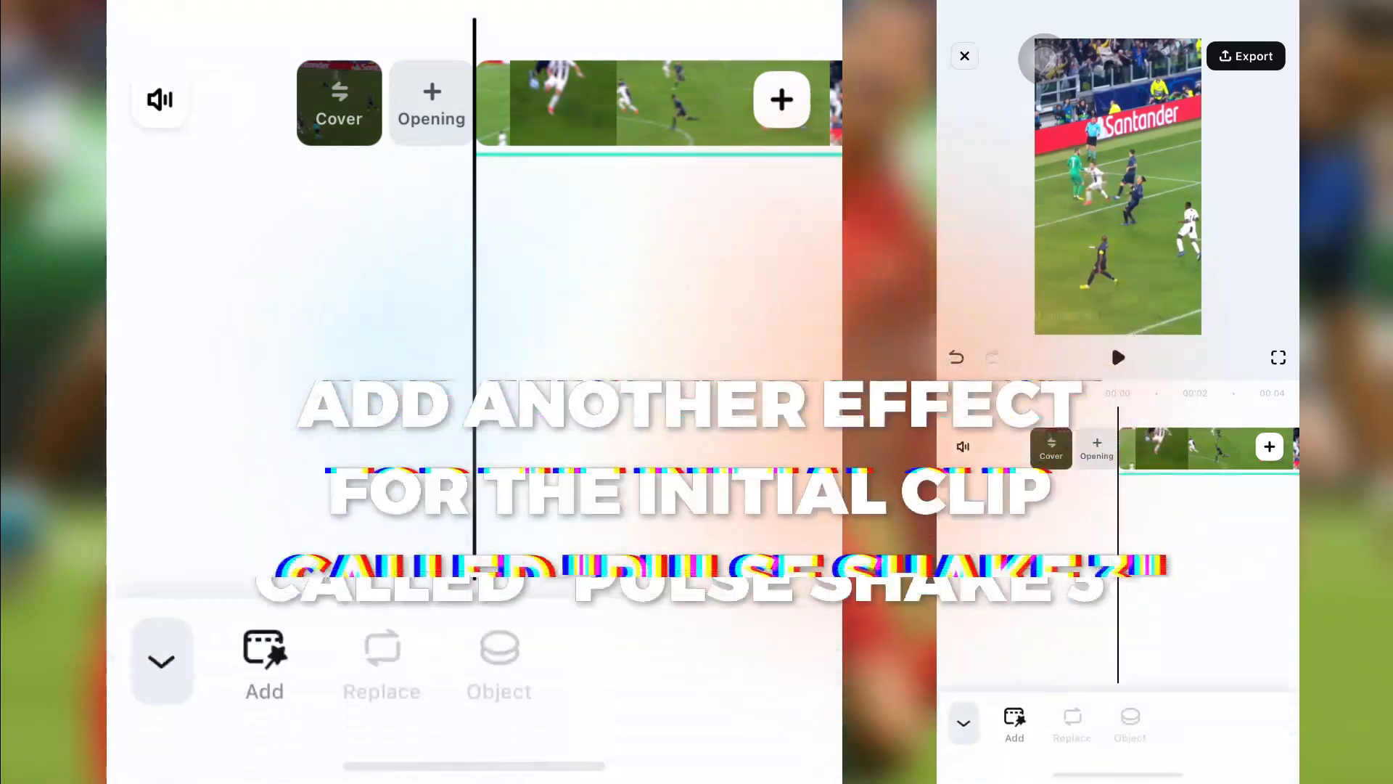
Step: Add Pulse Shake 3 to the opening clip and export at 1080P, 30 fps
left_click(264, 662)
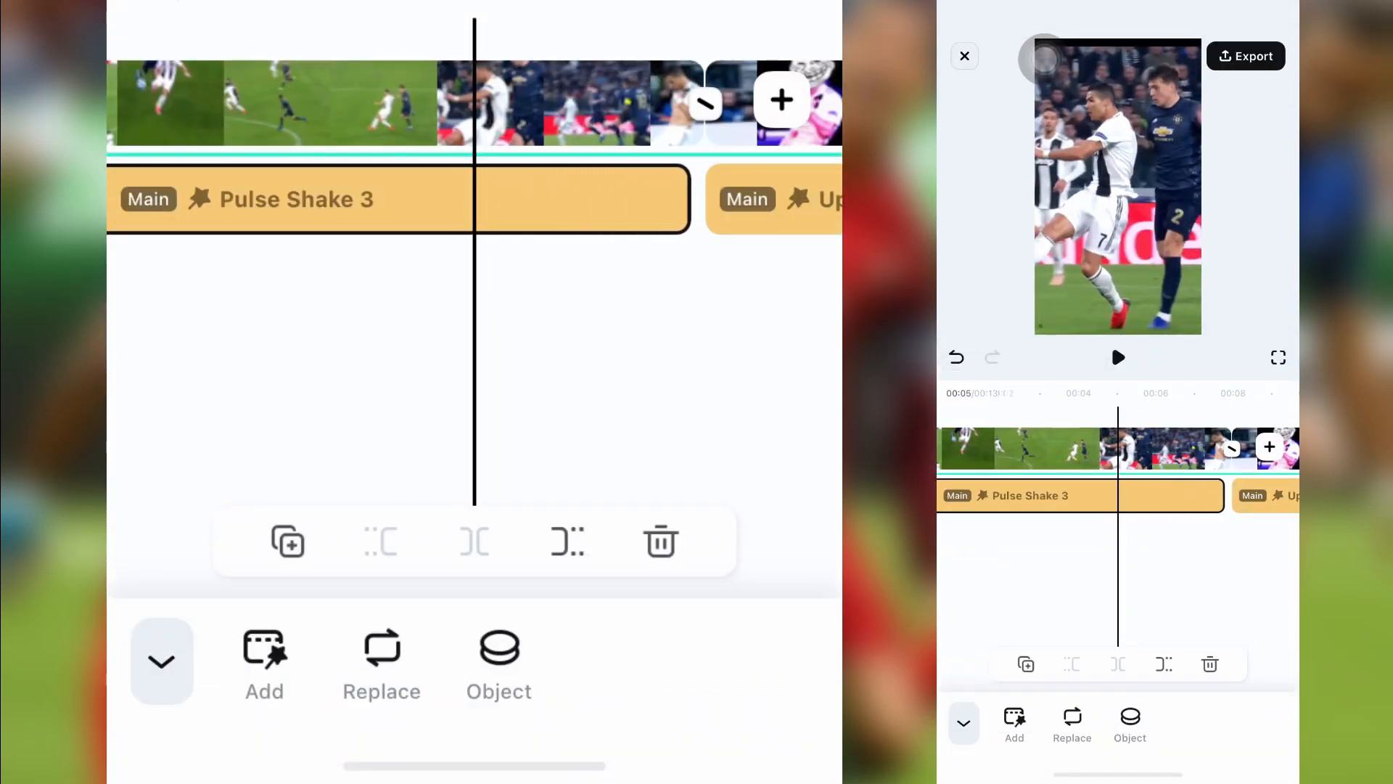
left_click(1245, 57)
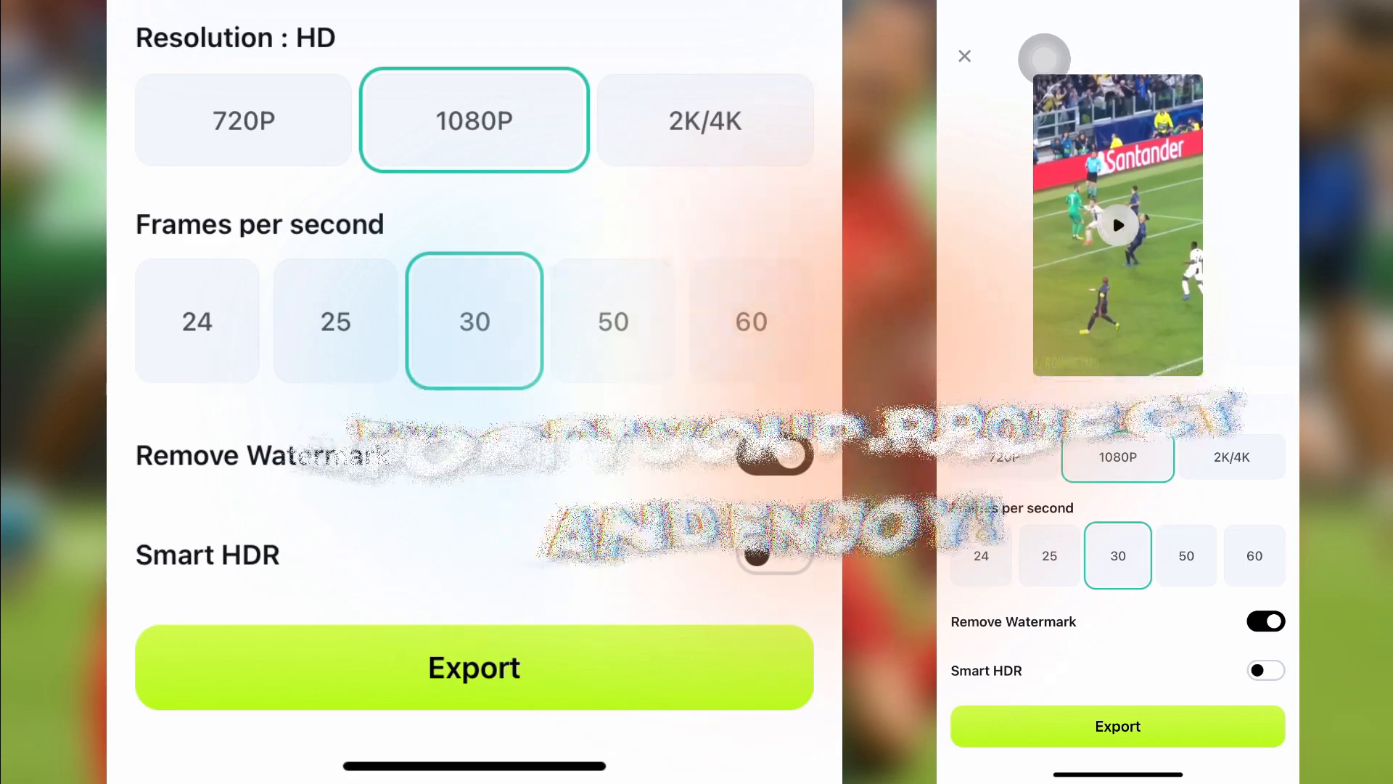
left_click(473, 668)
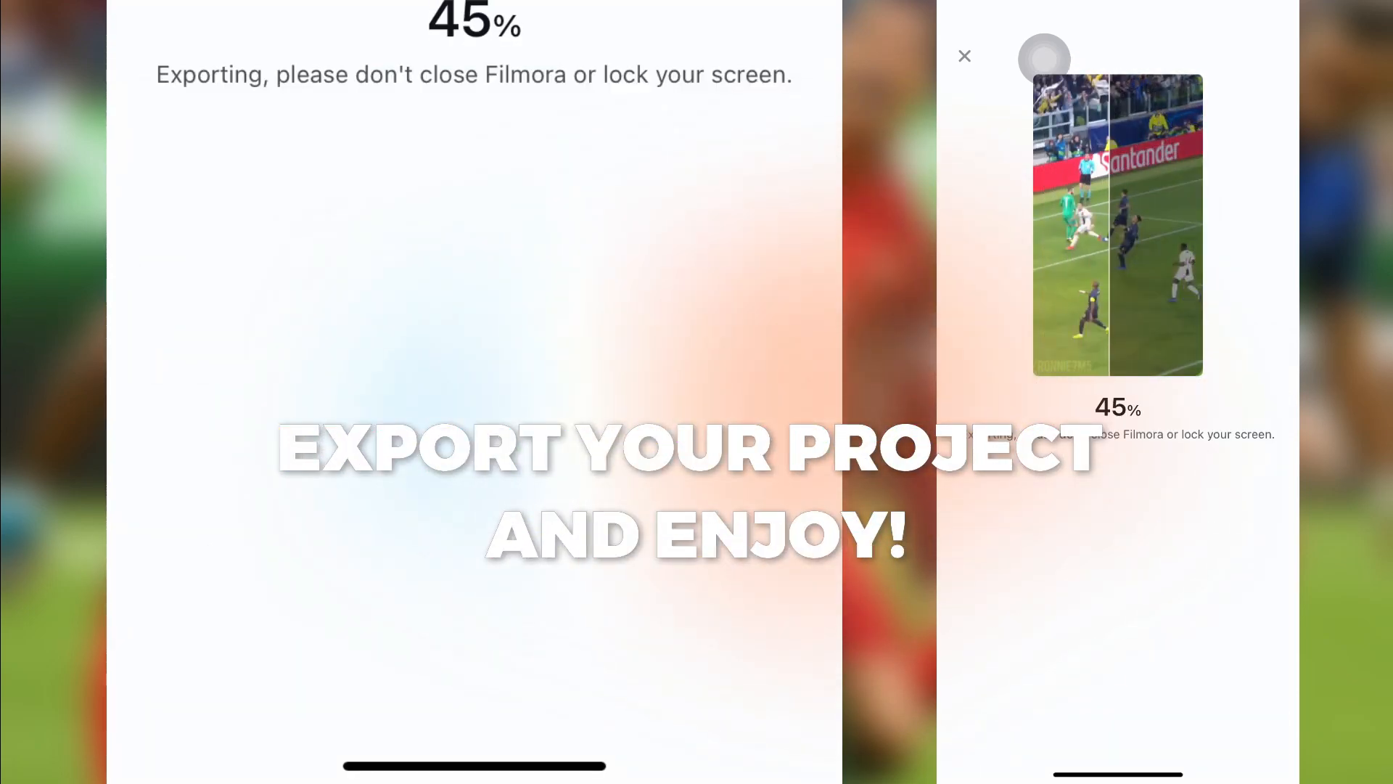